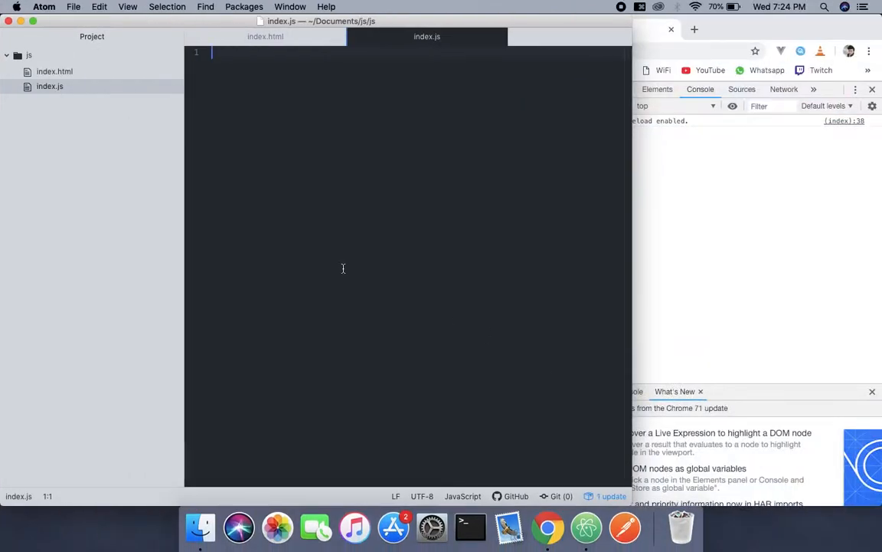
- Write const object1 = new Object(); as the first line of index.js
{"action": "type", "text": "const"}
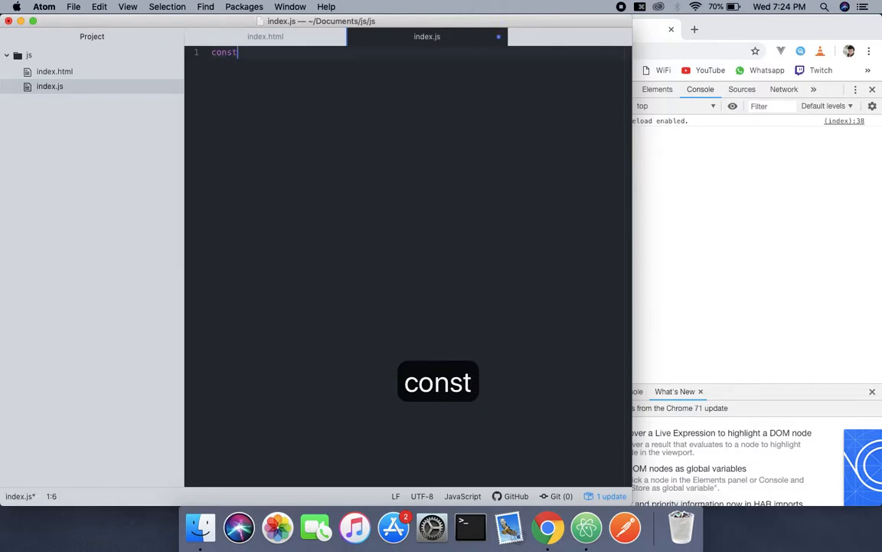
{"action": "type", "text": "obj"}
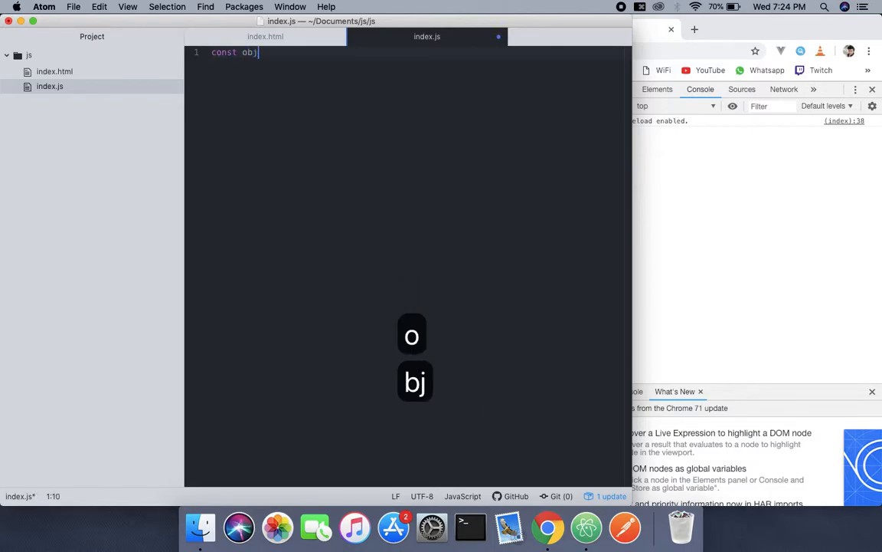
{"action": "type", "text": "ect1 ="}
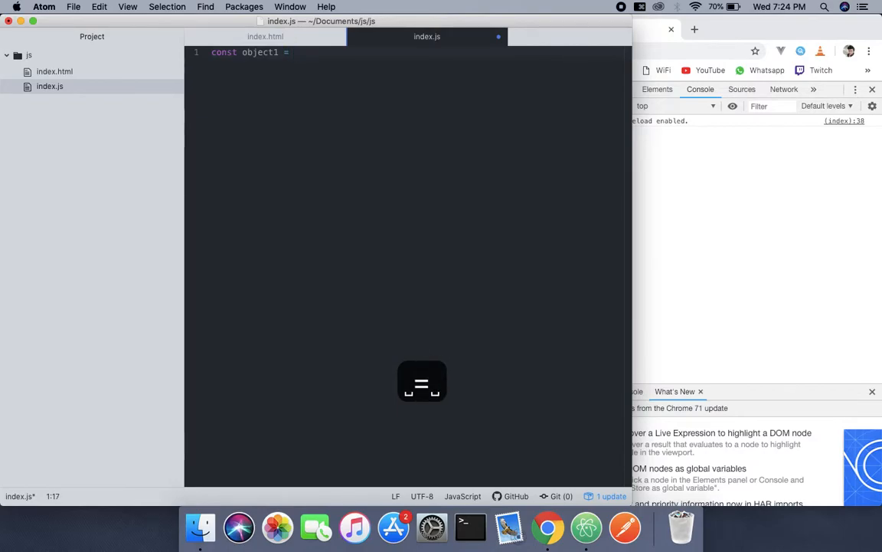
{"action": "type", "text": "new Obj"}
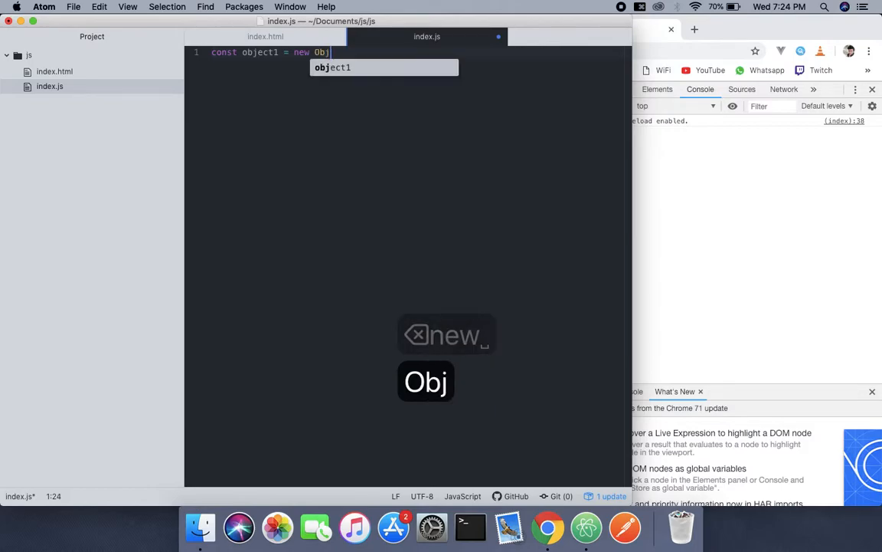
{"action": "type", "text": "ect"}
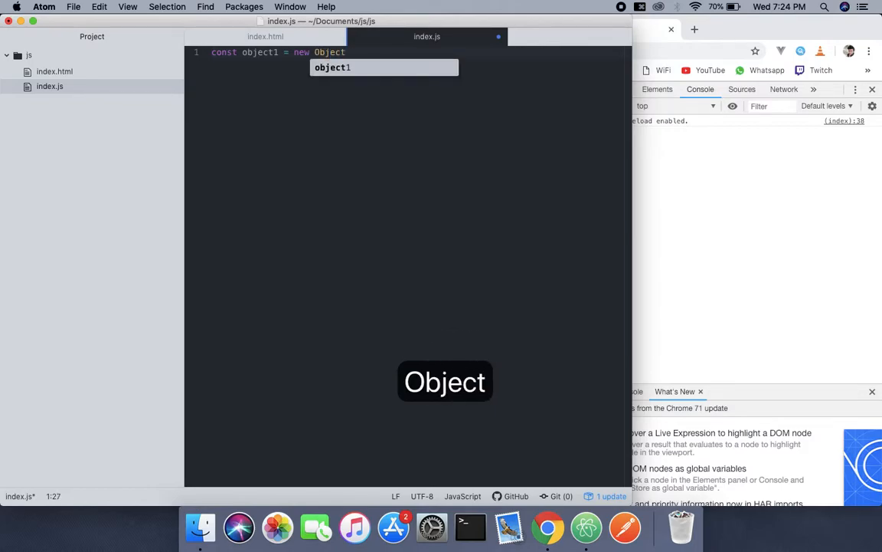
{"action": "type", "text": "();"}
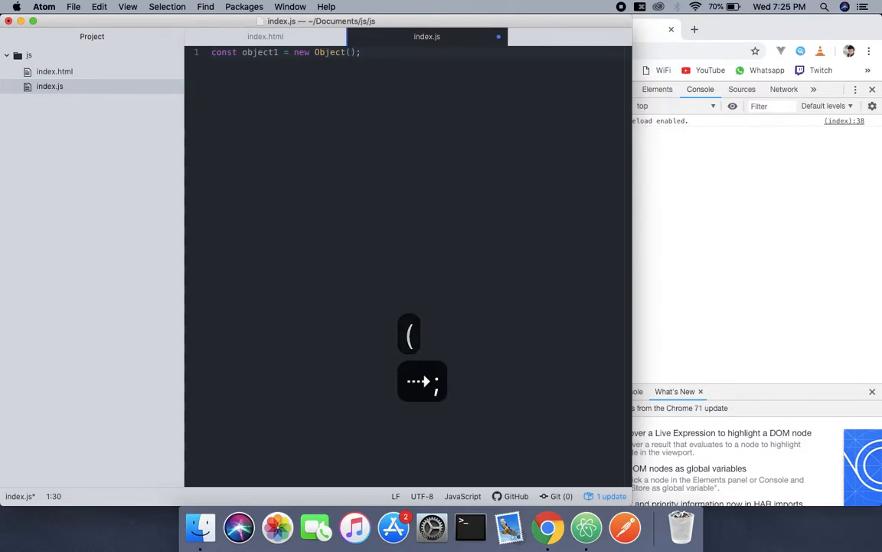
{"action": "key", "text": "enter"}
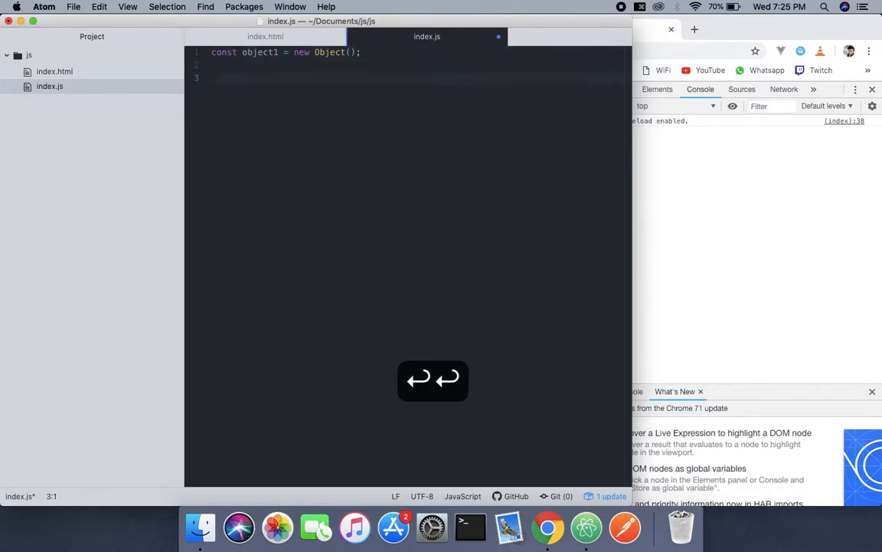
- Write object1.property1 = 42; on line 2, fixing the mistyped property name
{"action": "type", "text": "o"}
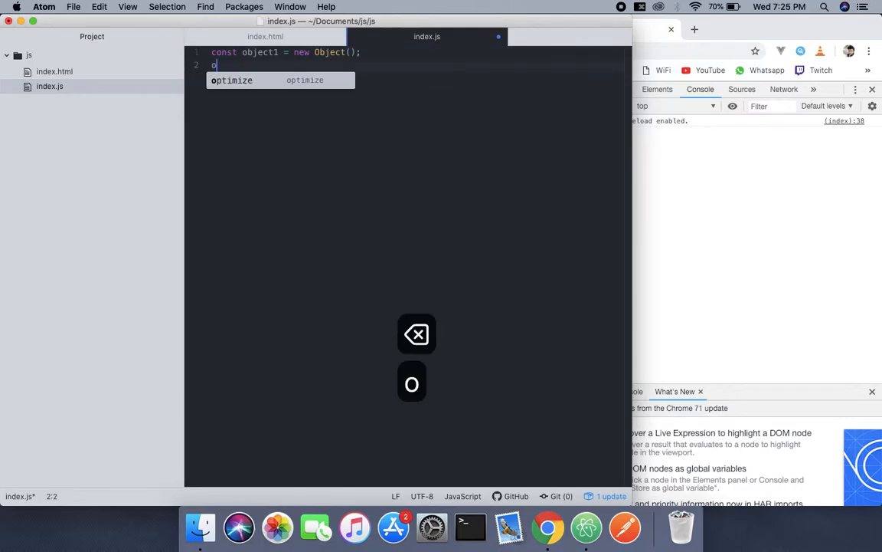
{"action": "type", "text": "bject"}
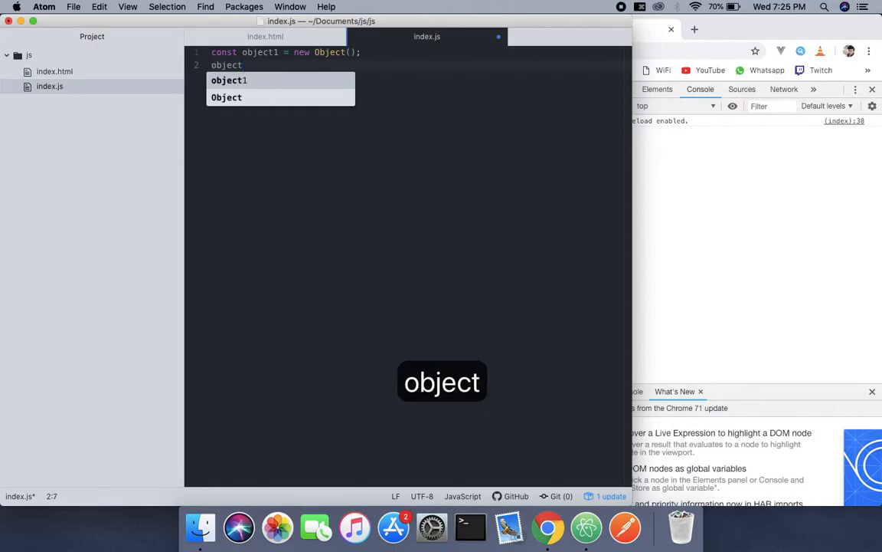
{"action": "type", "text": "1."}
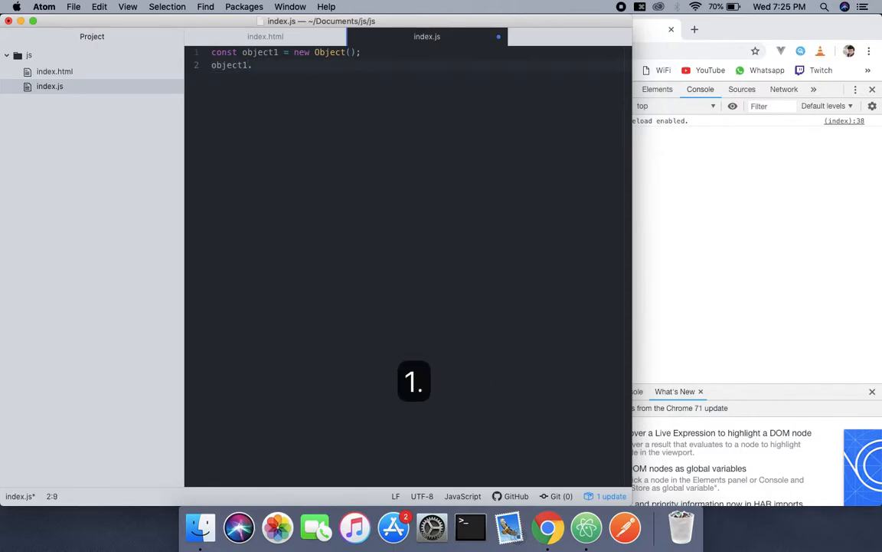
{"action": "type", "text": "pr"}
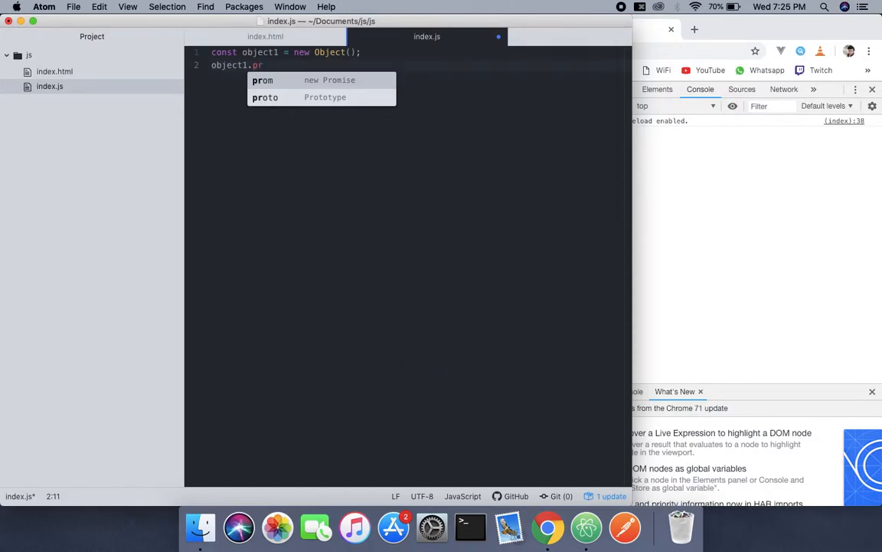
{"action": "type", "text": "ro"}
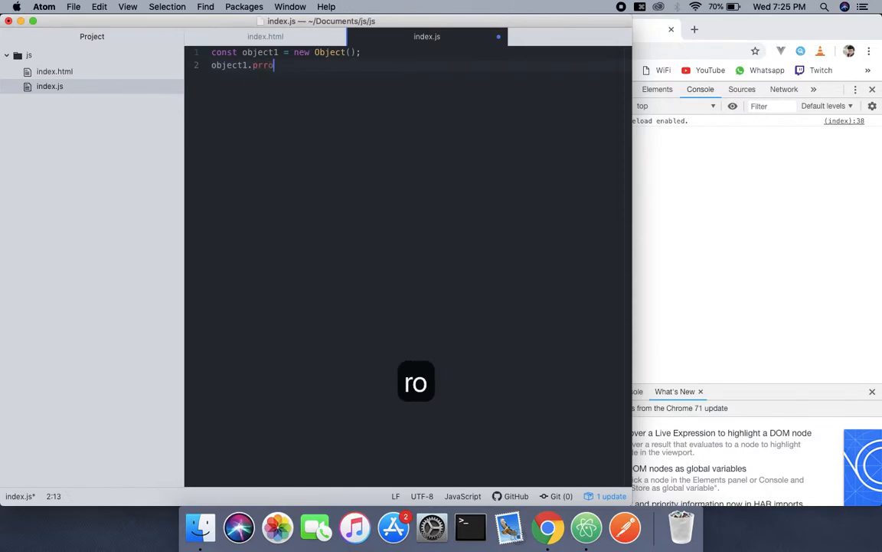
{"action": "key", "text": "backspace"}
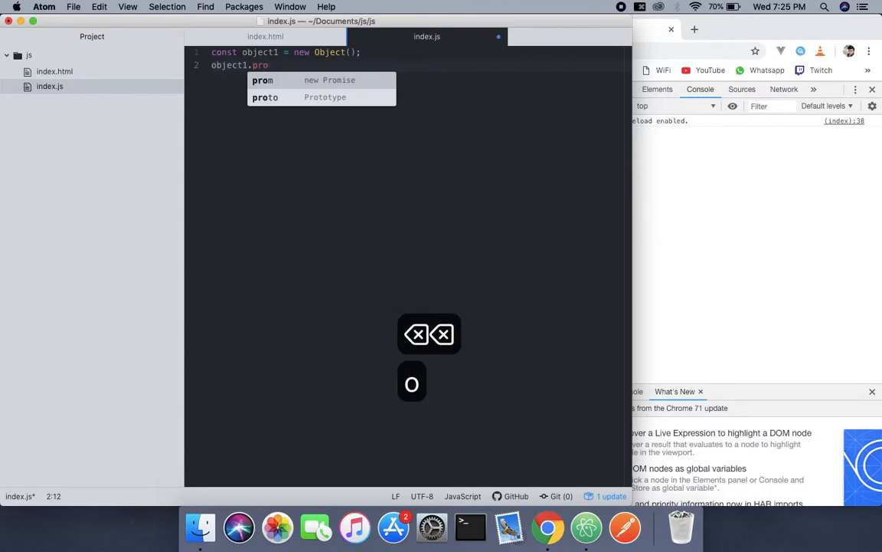
{"action": "type", "text": "pe"}
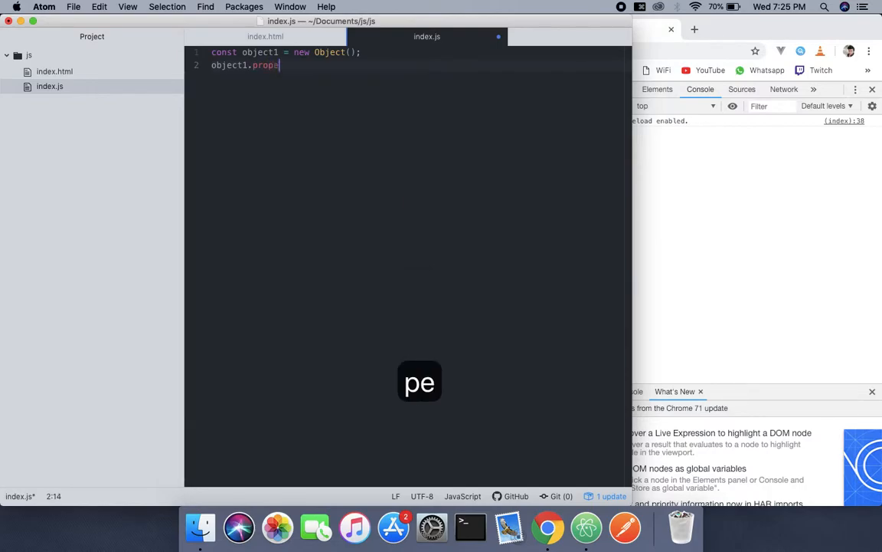
{"action": "type", "text": "rty"}
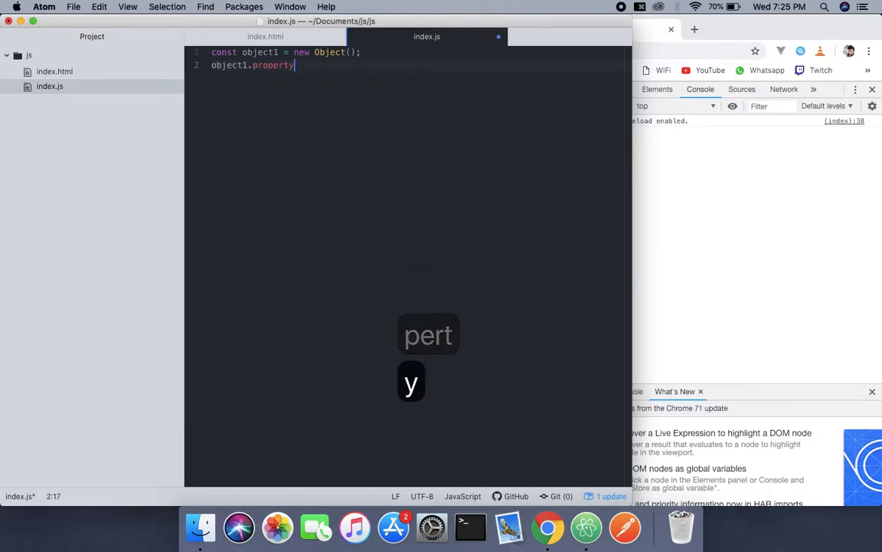
{"action": "type", "text": "1 ="}
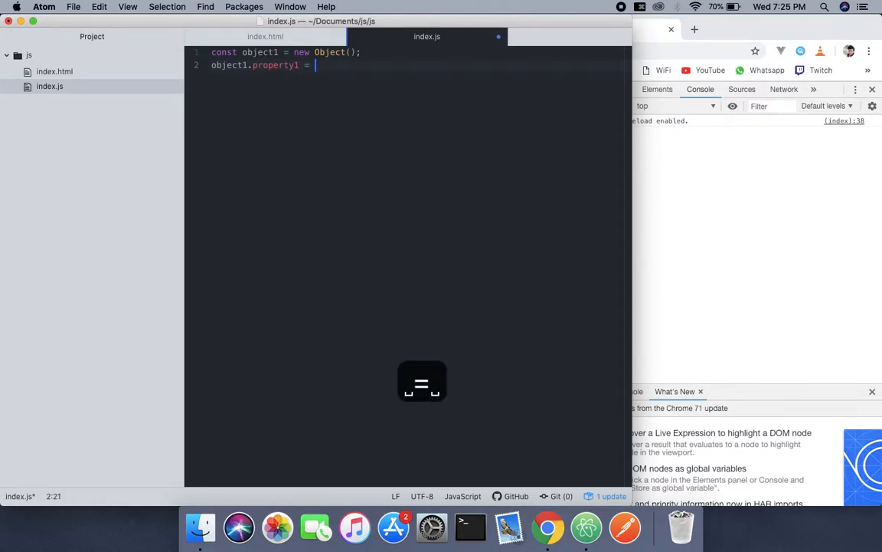
{"action": "type", "text": "42"}
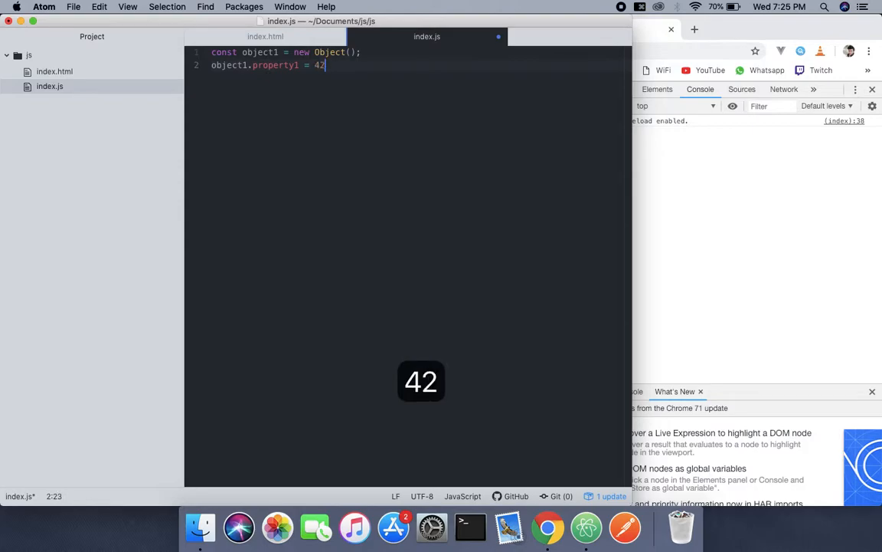
{"action": "type", "text": ";"}
{"action": "type", "text": "console.log(object1);"}
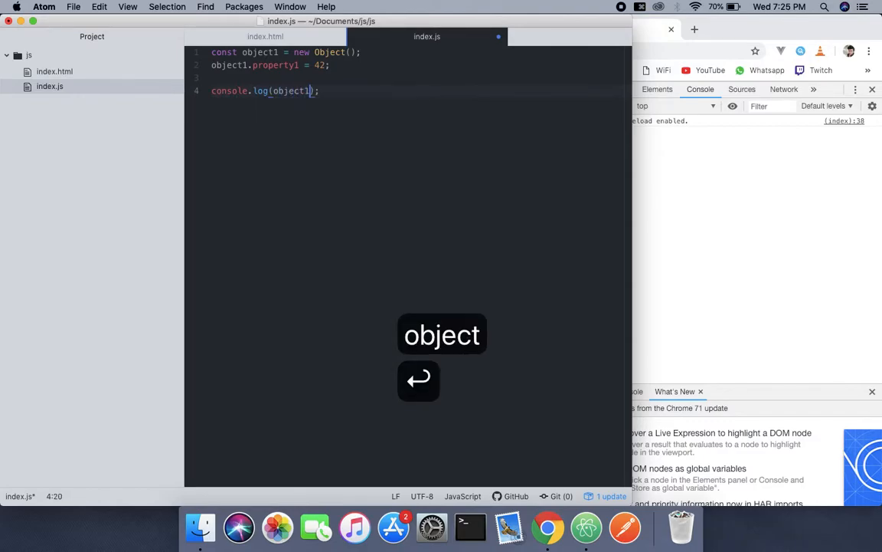
- Extend the log to console.log(object1.hasOwnProperty('property1'))
{"action": "type", "text": "."}
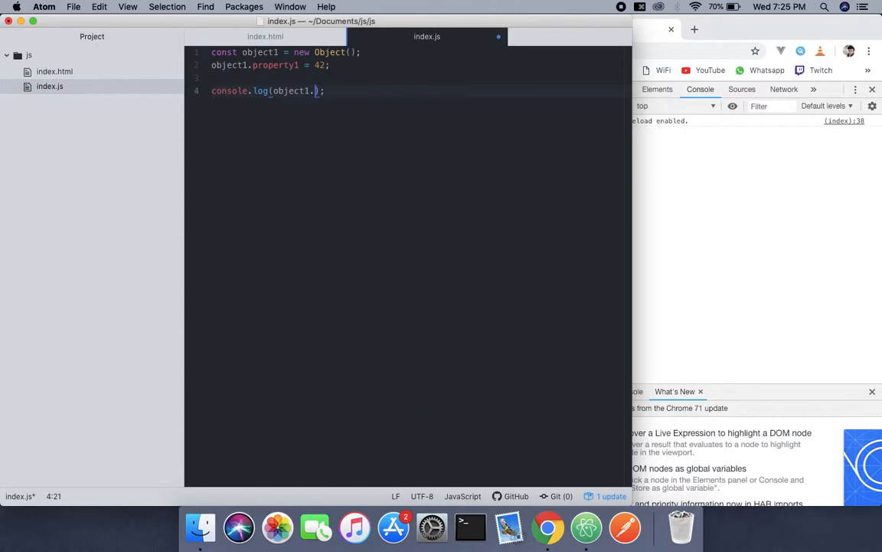
{"action": "type", "text": "has"}
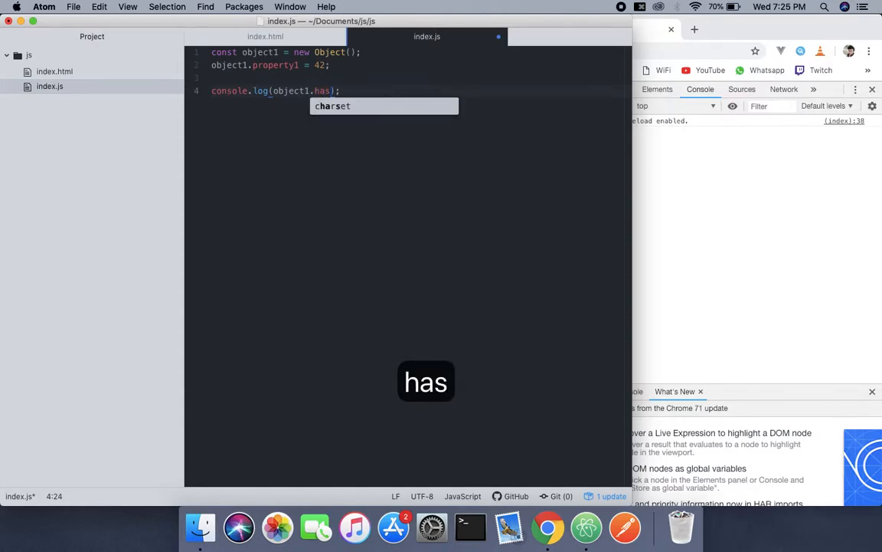
{"action": "type", "text": "Own"}
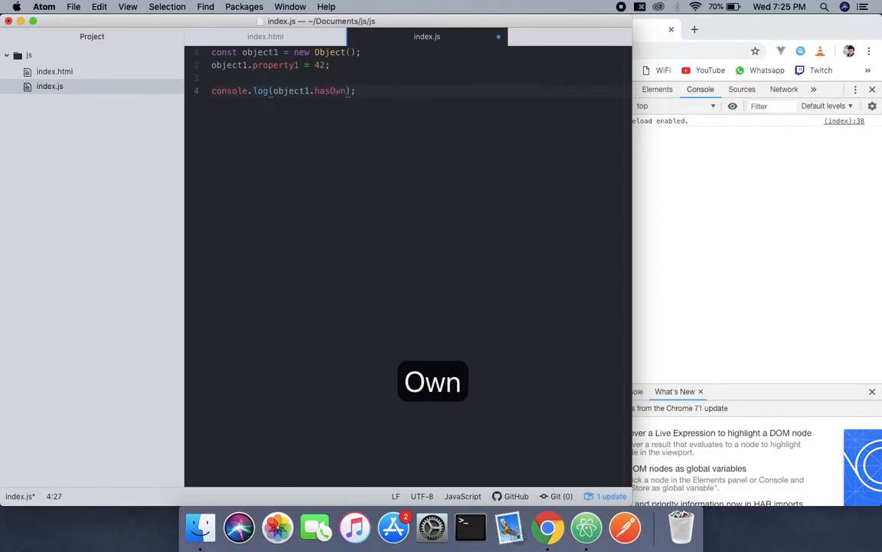
{"action": "type", "text": "Pro"}
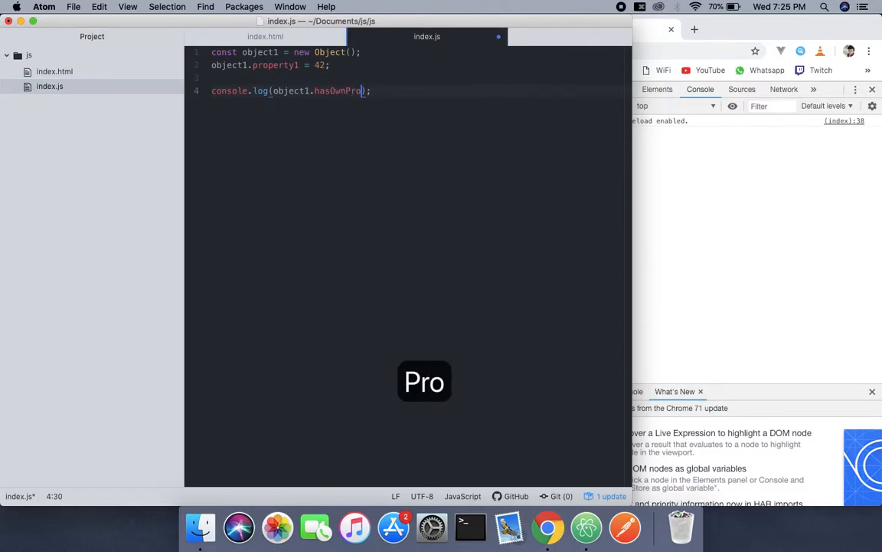
{"action": "type", "text": "perty"}
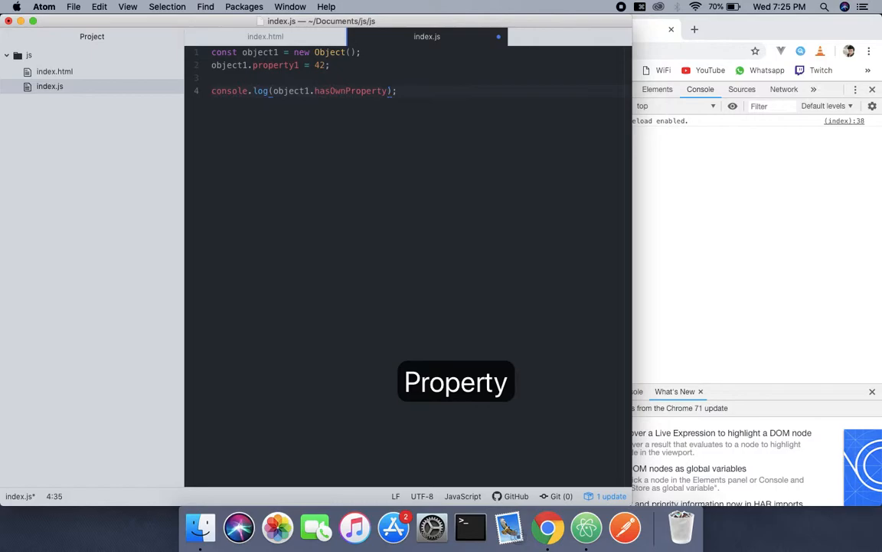
{"action": "type", "text": "("}
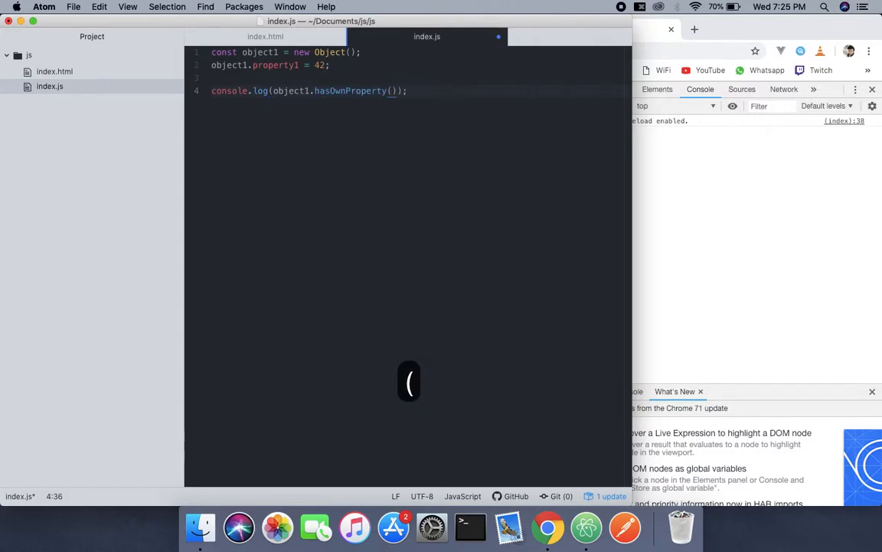
{"action": "type", "text": "'"}
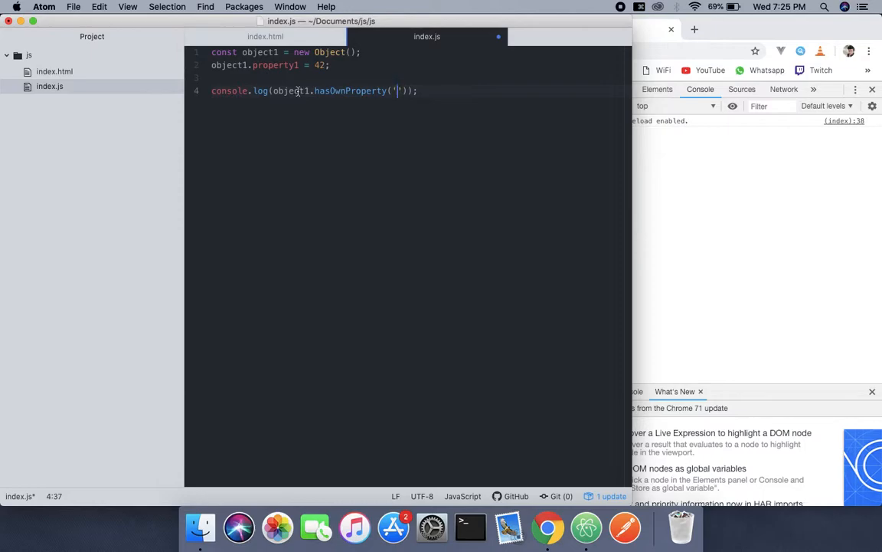
{"action": "type", "text": "property1"}
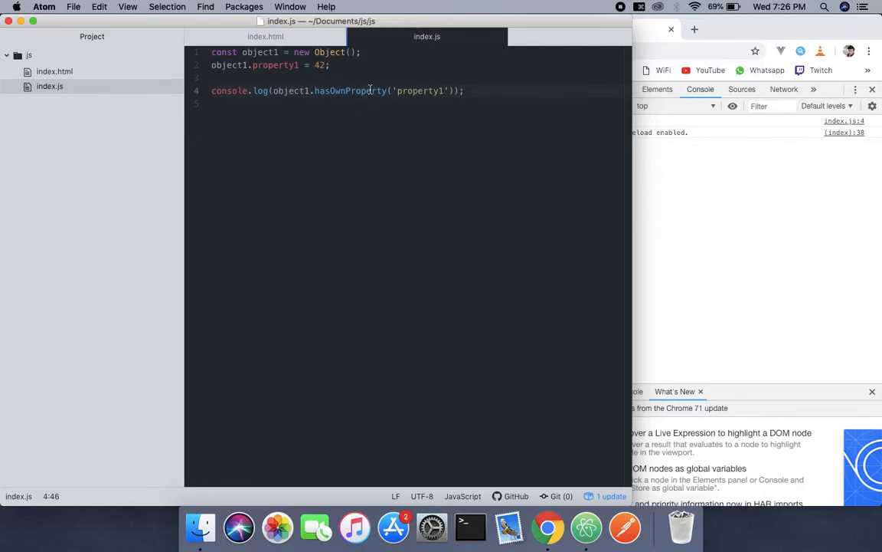
- Replace the 'property1' argument with 'toString' in the hasOwnProperty check
{"action": "left_click", "coordinate": [443, 90]}
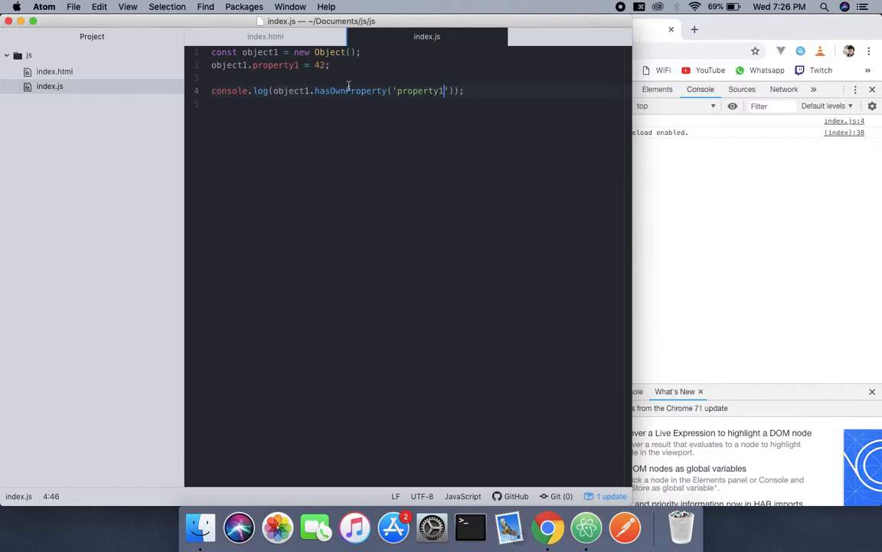
{"action": "double_click", "coordinate": [374, 90]}
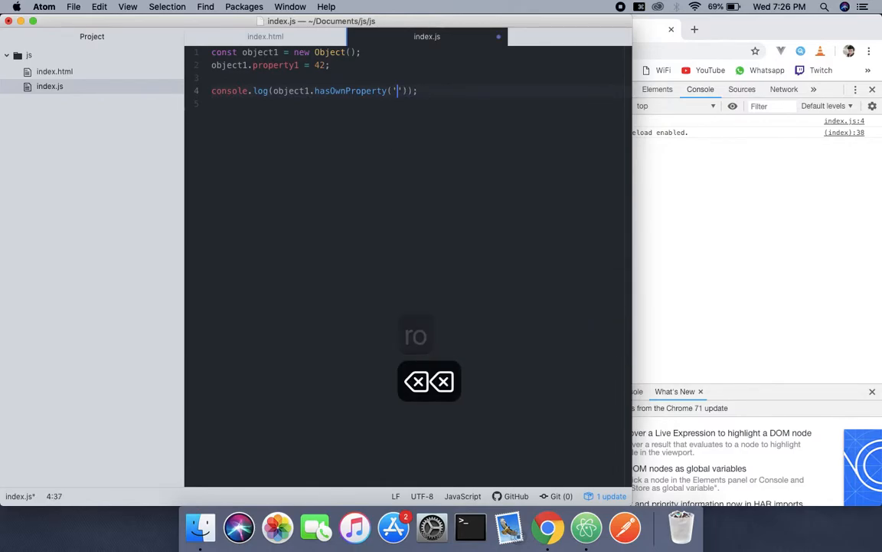
{"action": "type", "text": "toS"}
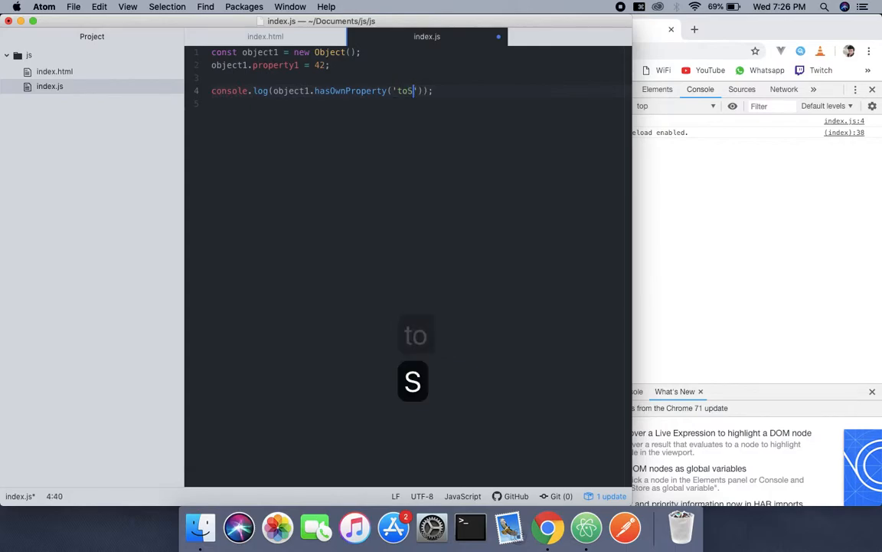
{"action": "type", "text": "tring"}
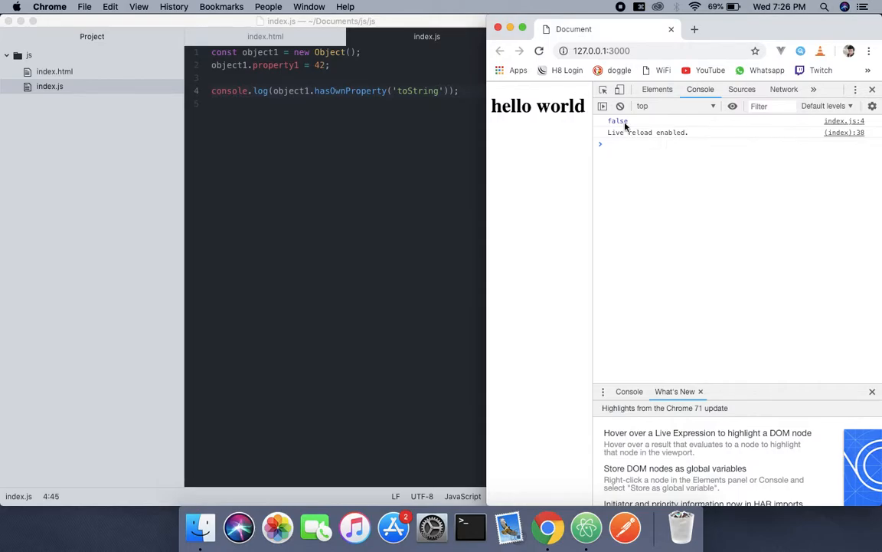
{"action": "mouse_move", "coordinate": [421, 96]}
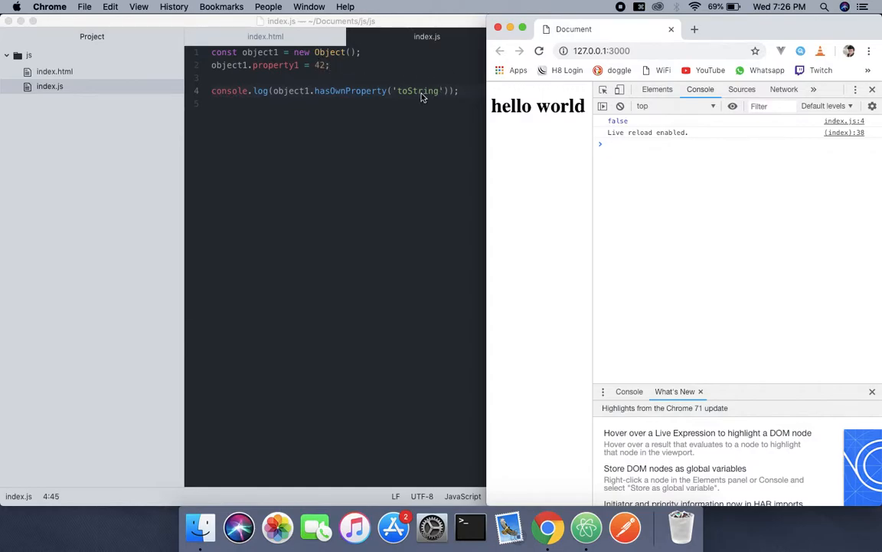
{"action": "mouse_move", "coordinate": [354, 98]}
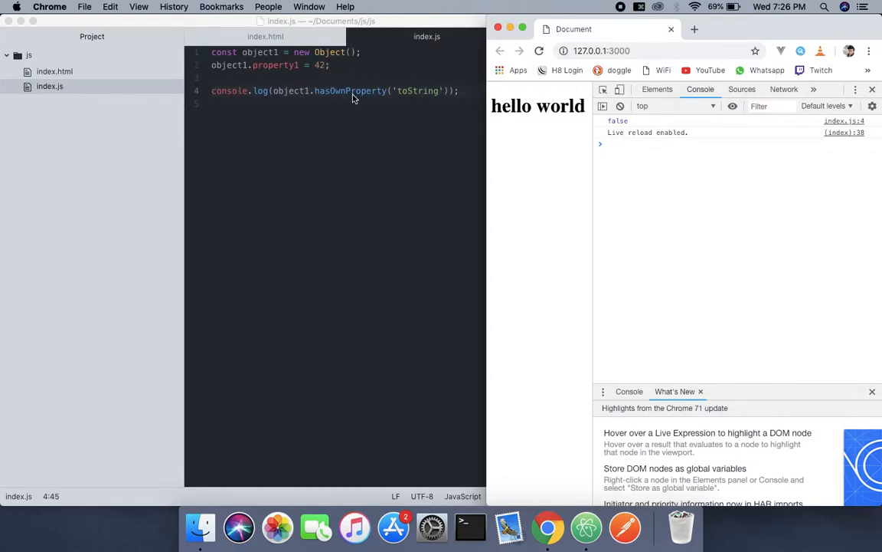
{"action": "mouse_move", "coordinate": [64, 258]}
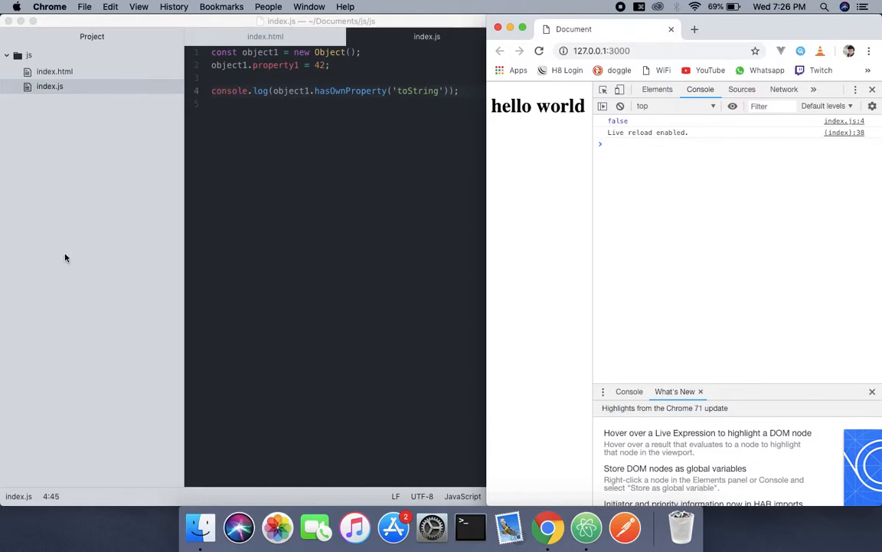
- Focus the Chrome console prompt after confirming it logs false for toString
{"action": "left_click", "coordinate": [607, 144]}
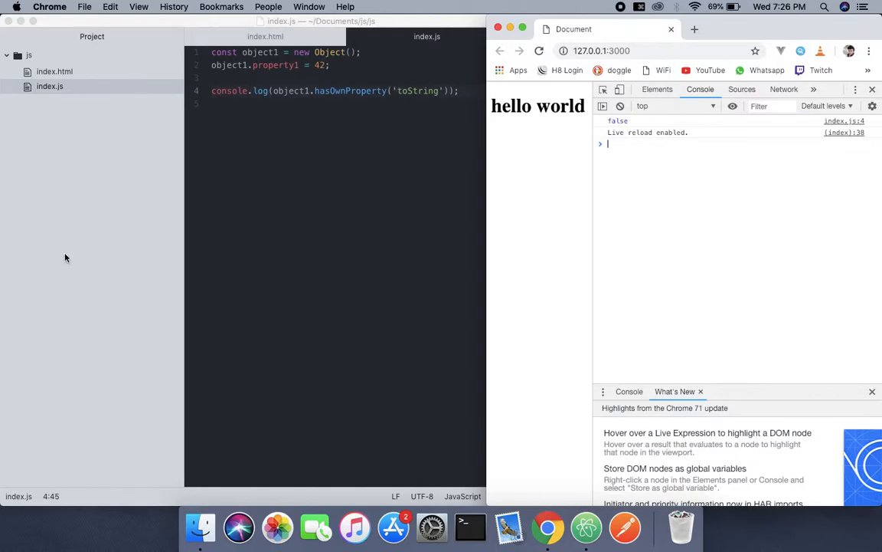